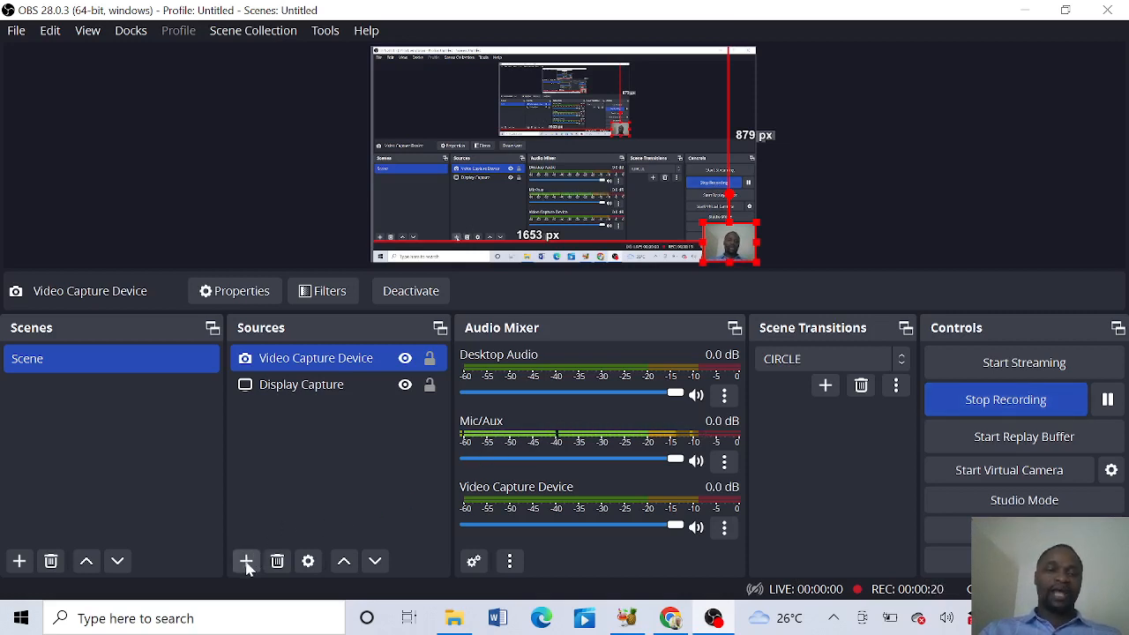
- Add a Media Source named '123 media' to the scene
{"action": "left_click", "coordinate": [246, 561]}
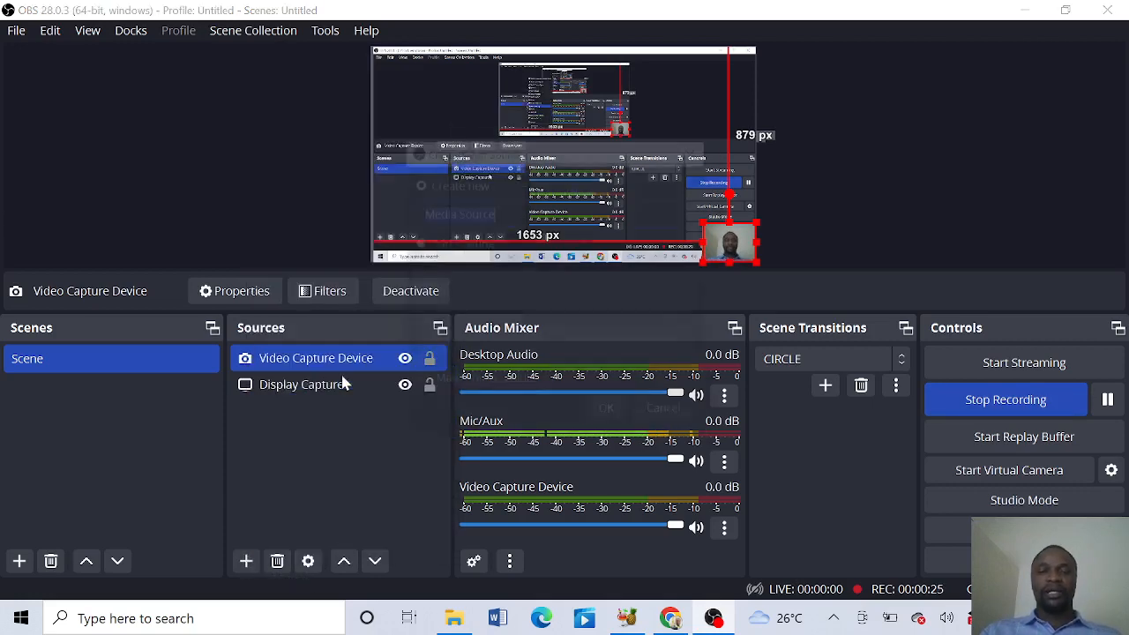
{"action": "left_click", "coordinate": [246, 561]}
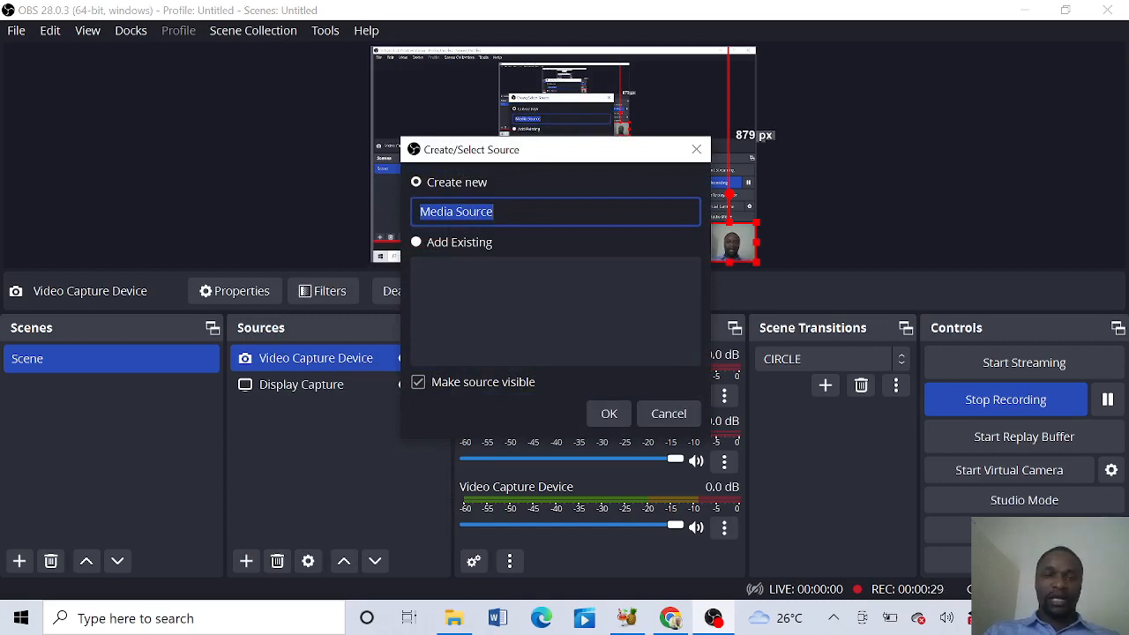
{"action": "type", "text": "123"}
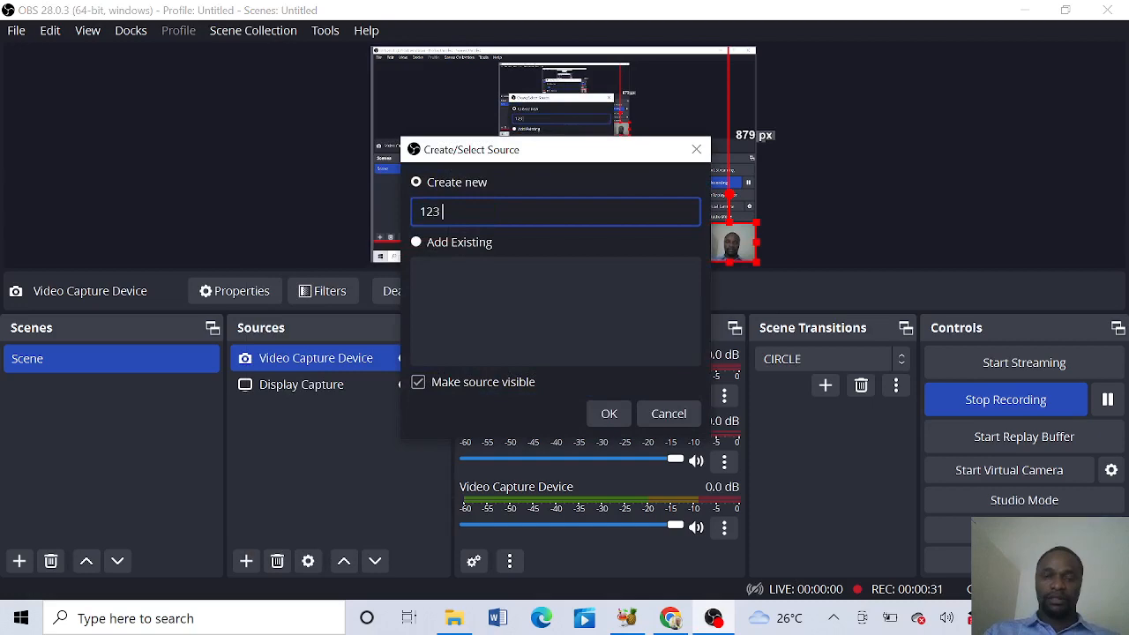
{"action": "type", "text": "med"}
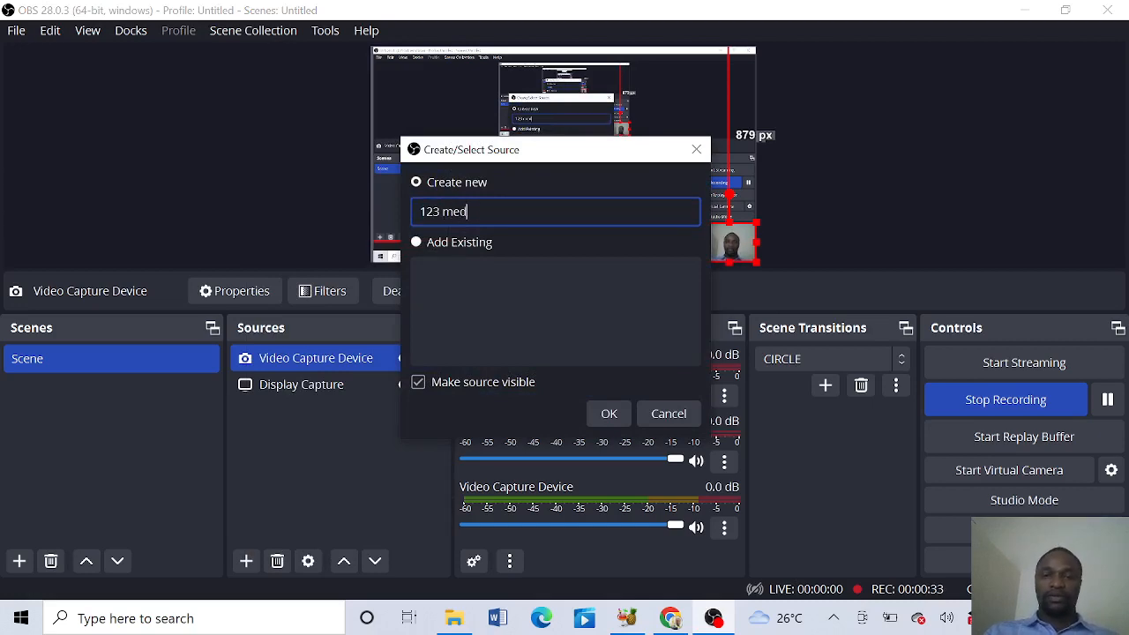
{"action": "type", "text": "ia"}
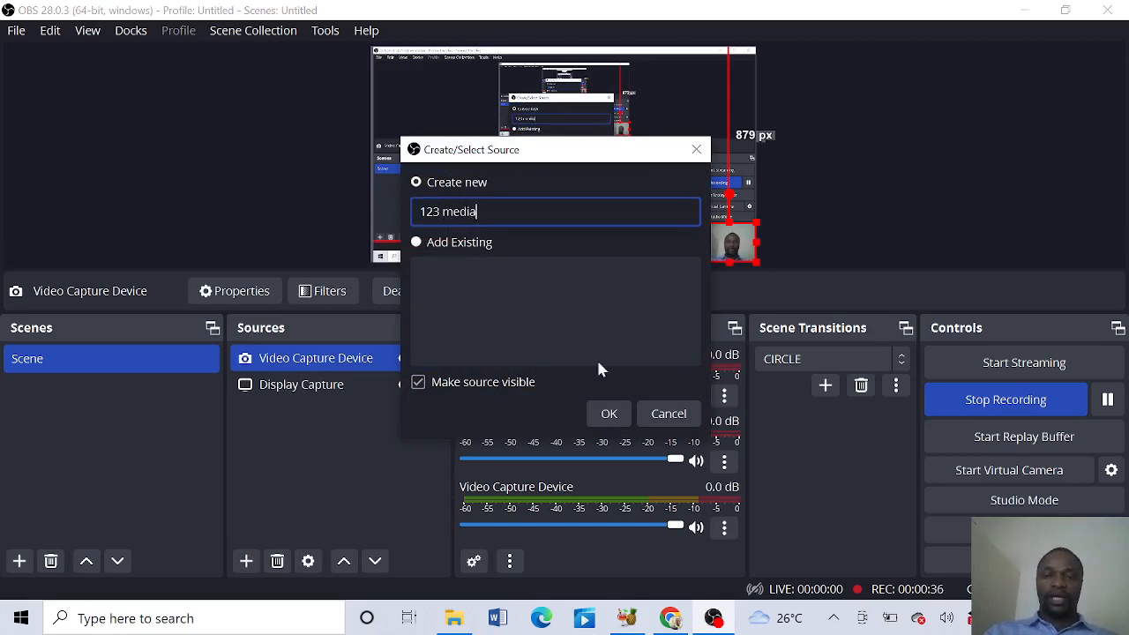
{"action": "left_click", "coordinate": [609, 412]}
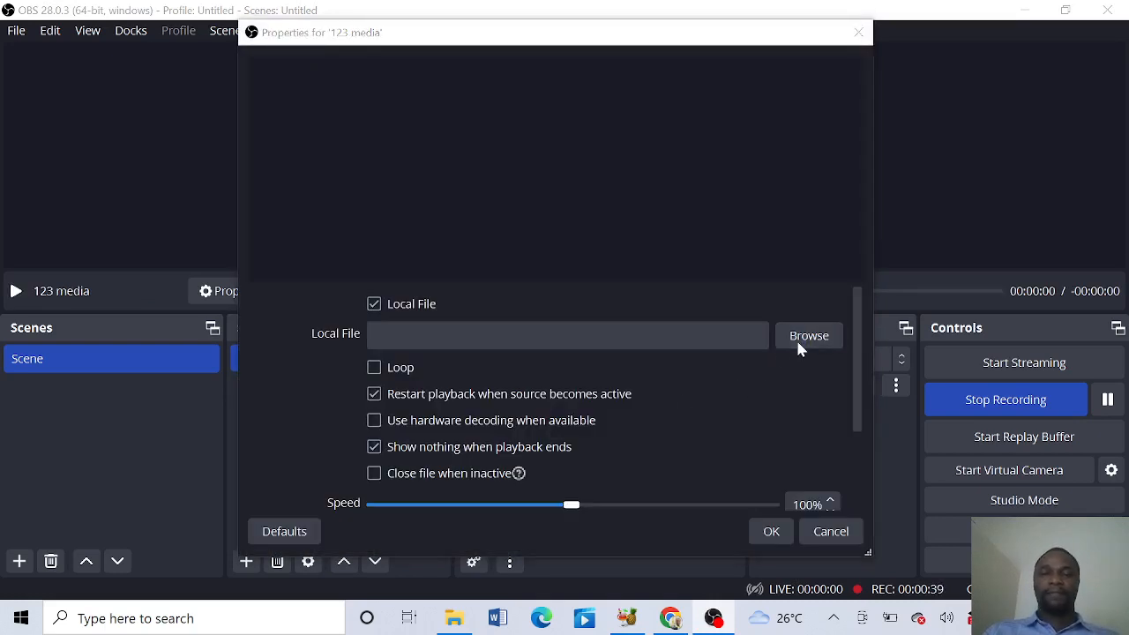
- Load the first MP4 video from Downloads into '123 media' and accept its properties
{"action": "left_click", "coordinate": [809, 335]}
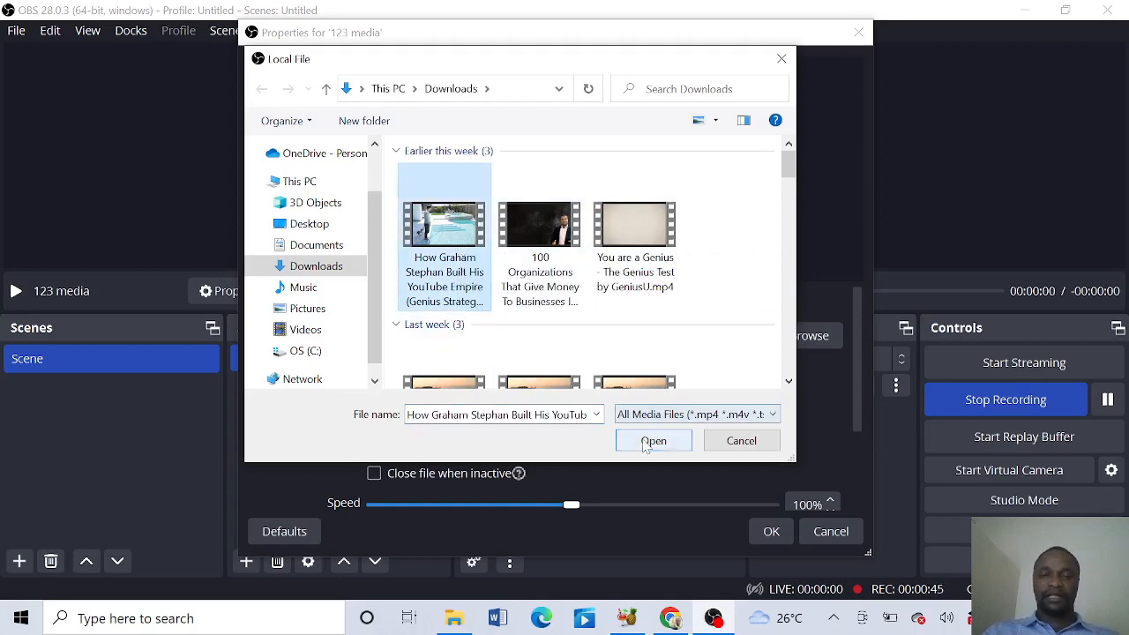
{"action": "left_click", "coordinate": [654, 440]}
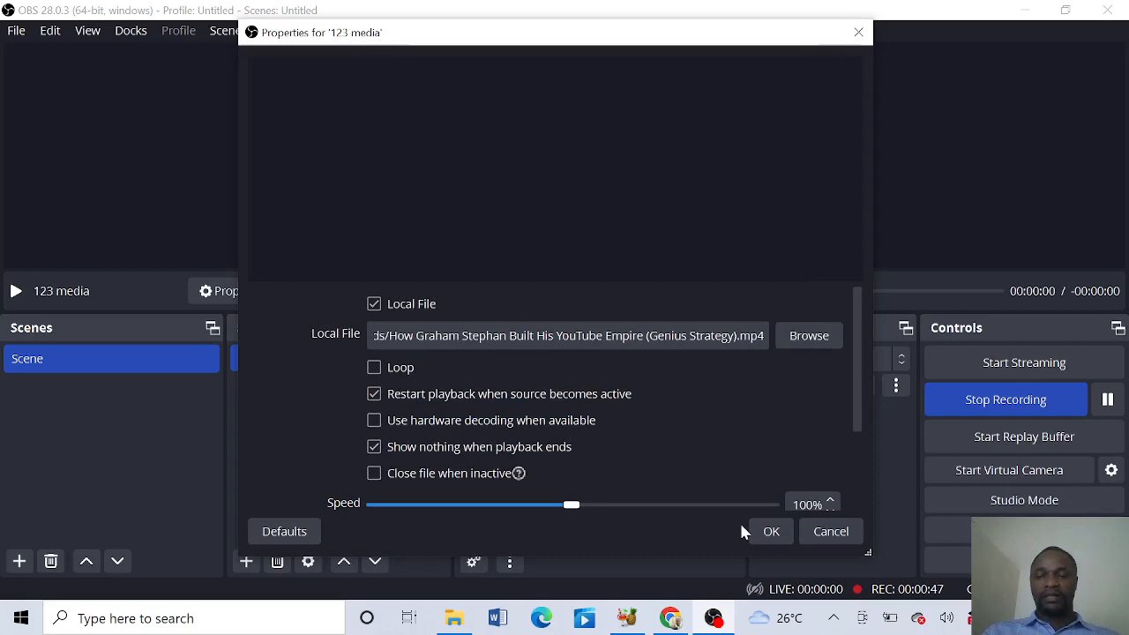
{"action": "left_click", "coordinate": [771, 531]}
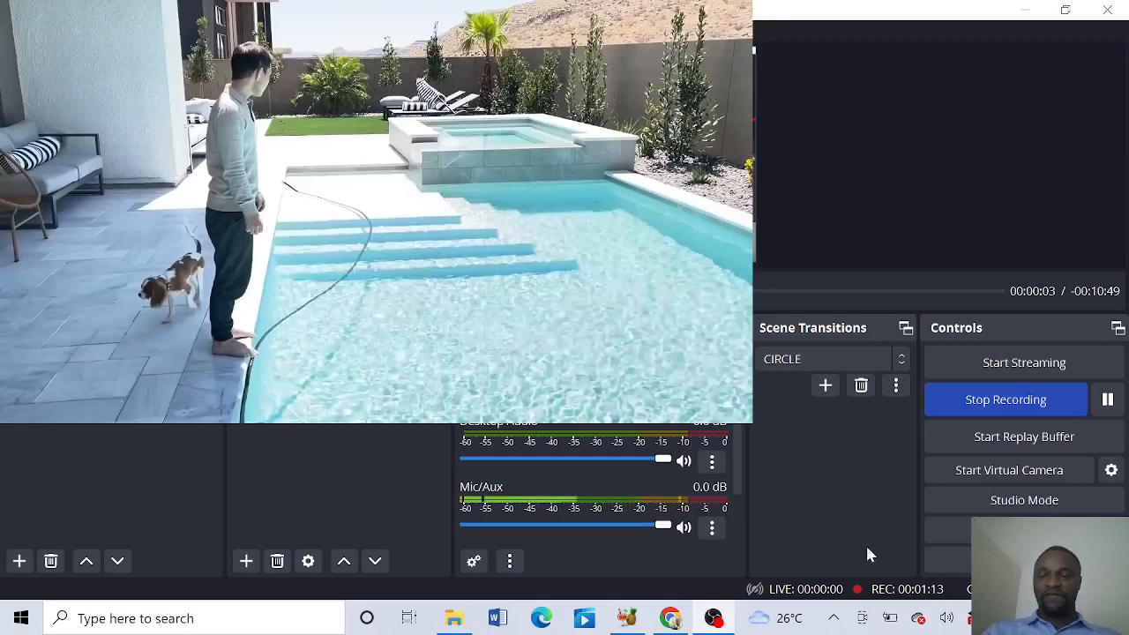
{"action": "mouse_move", "coordinate": [948, 589]}
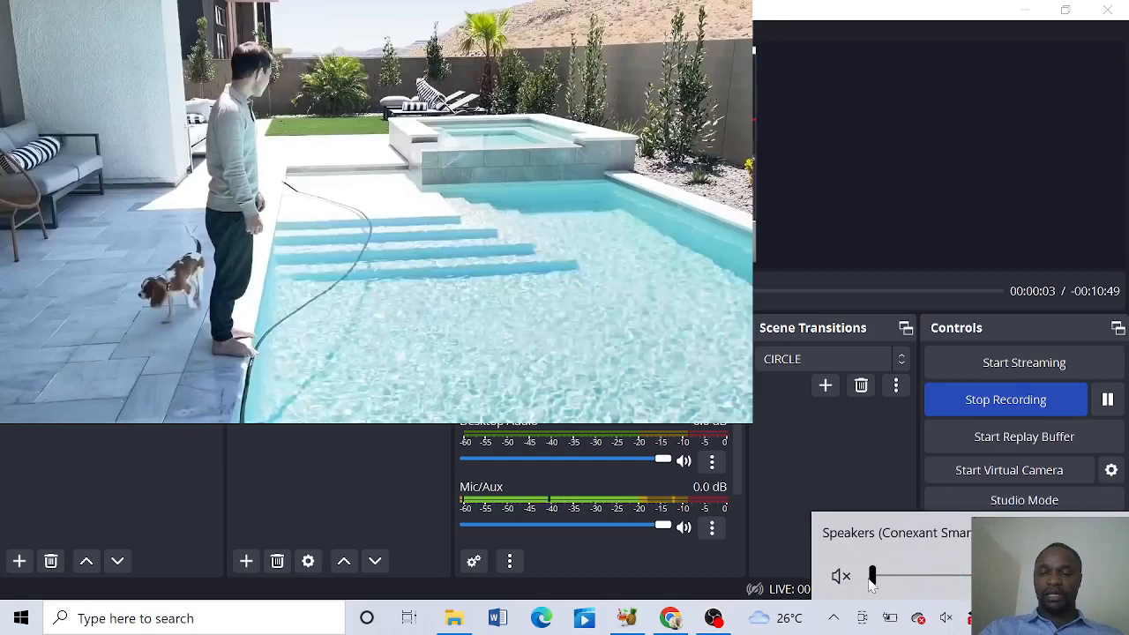
- Unmute the computer's speakers from the Windows taskbar volume control
{"action": "left_click", "coordinate": [841, 575]}
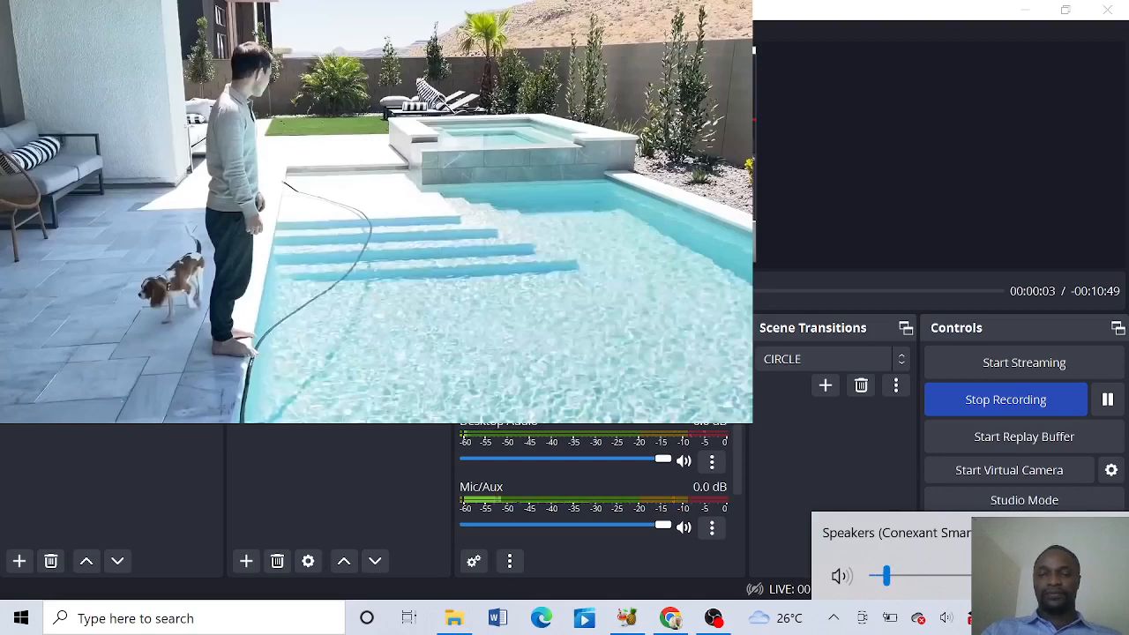
{"action": "mouse_move", "coordinate": [688, 496]}
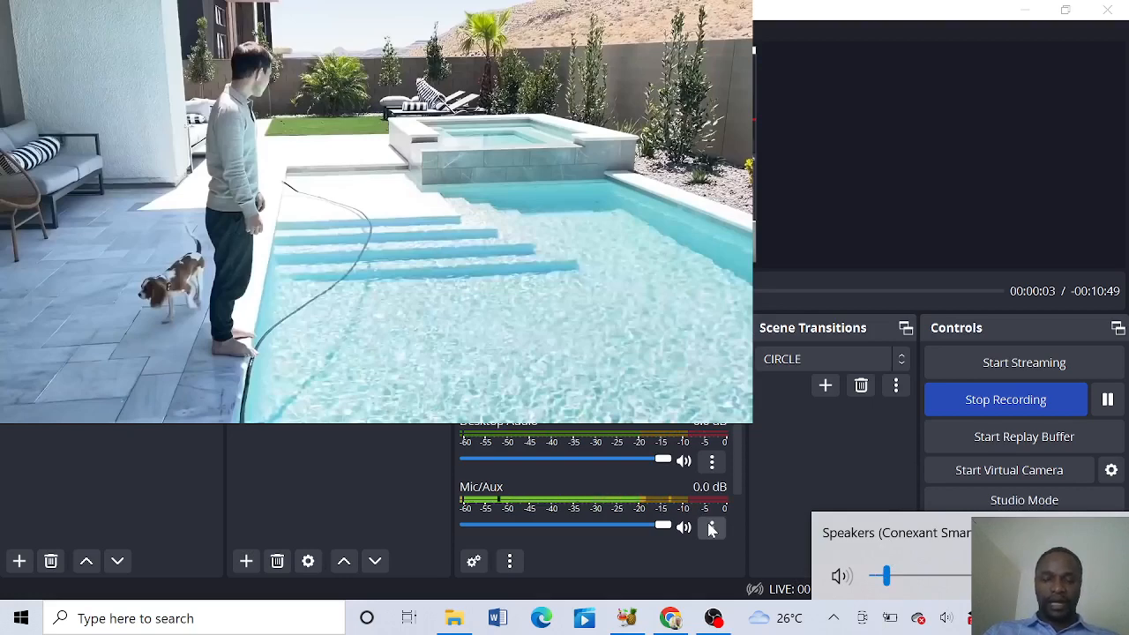
- In Advanced Audio Properties, set 123 media's audio monitoring to Monitor and Output
{"action": "left_click", "coordinate": [711, 527]}
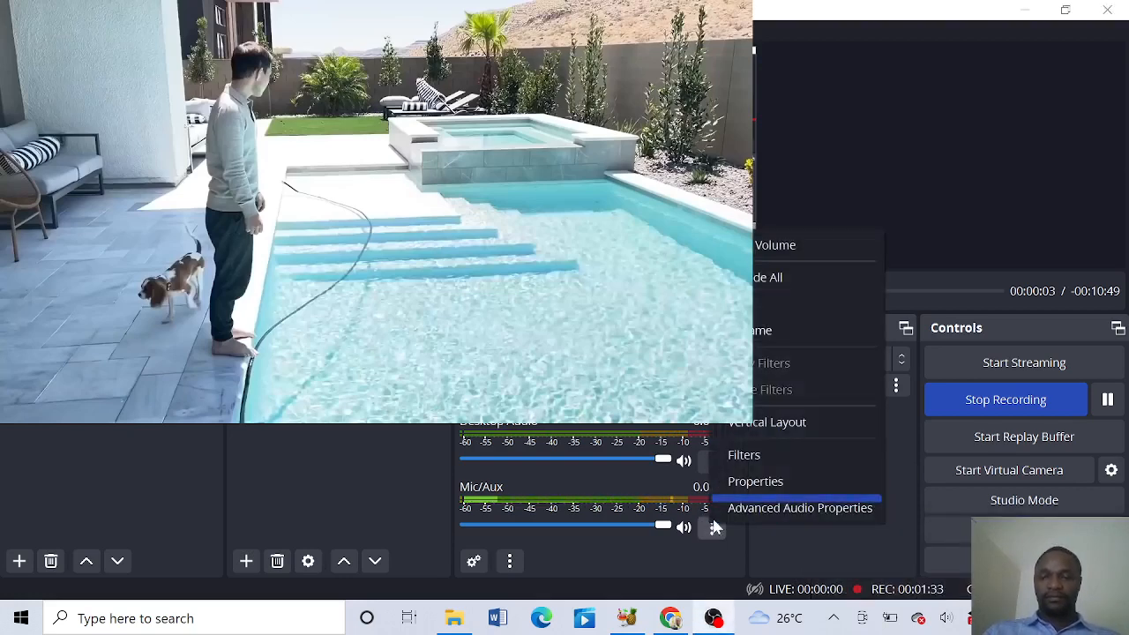
{"action": "mouse_move", "coordinate": [784, 508]}
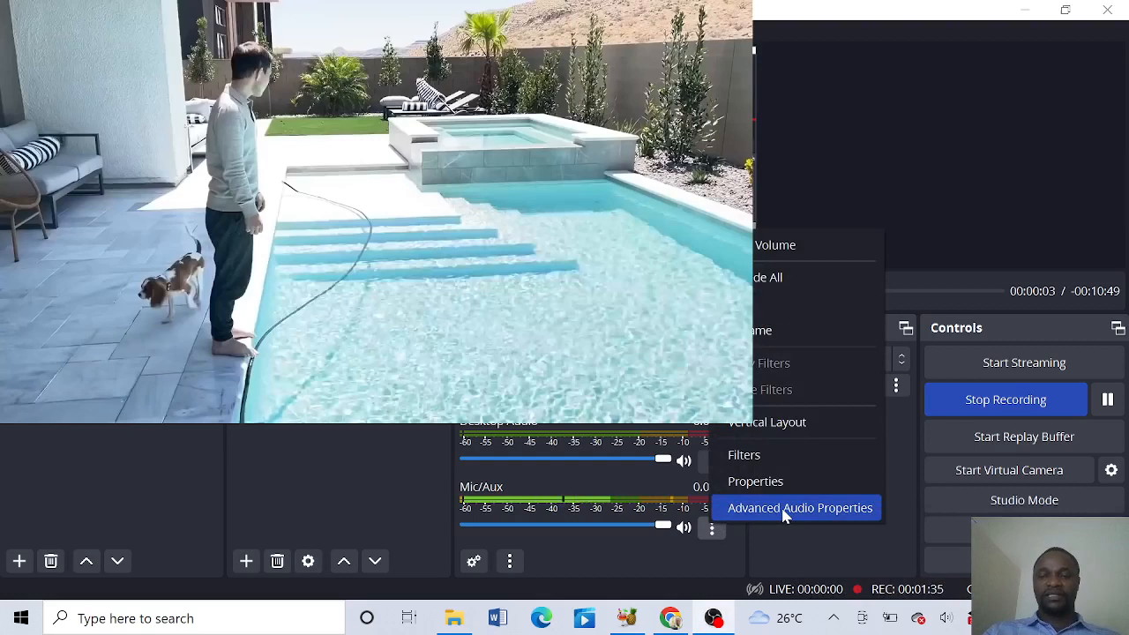
{"action": "left_click", "coordinate": [800, 507]}
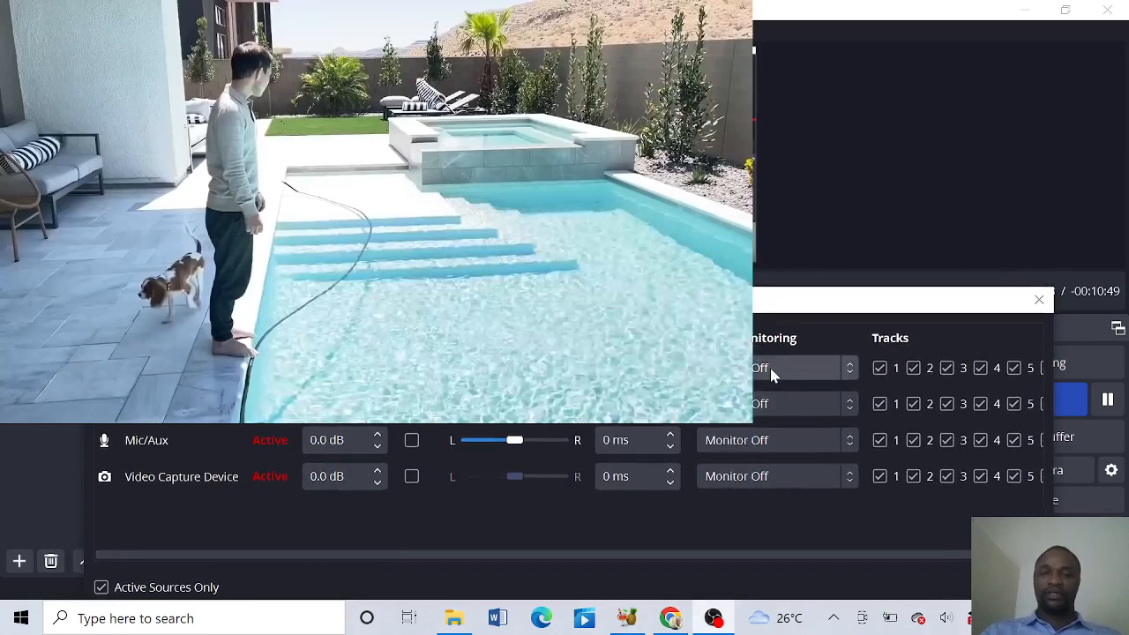
{"action": "left_click", "coordinate": [801, 368]}
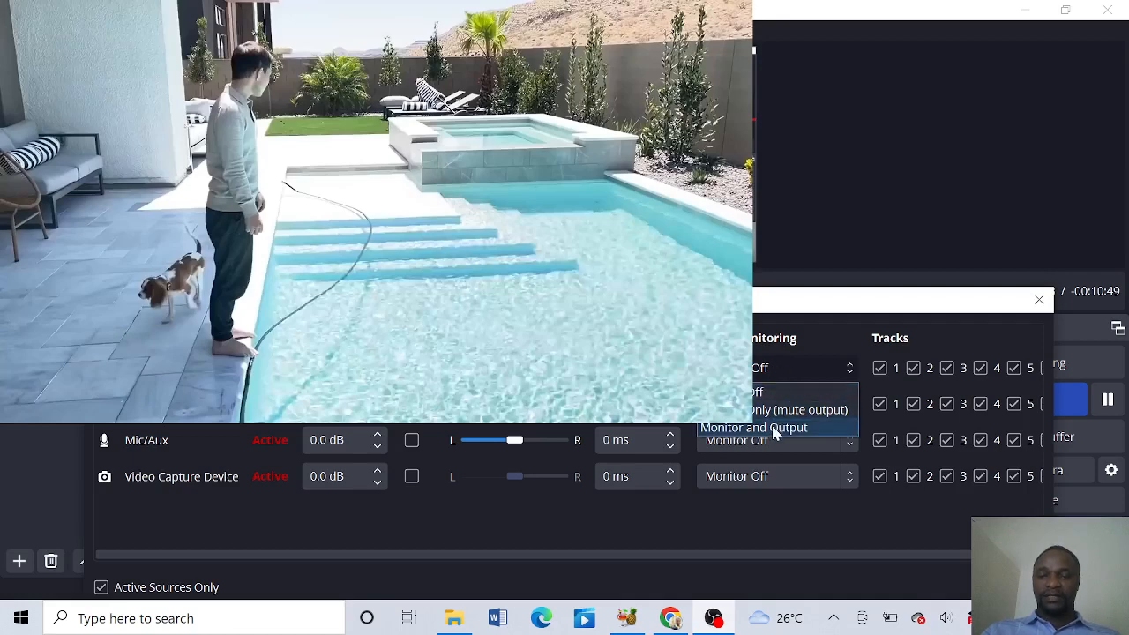
{"action": "left_click", "coordinate": [754, 428]}
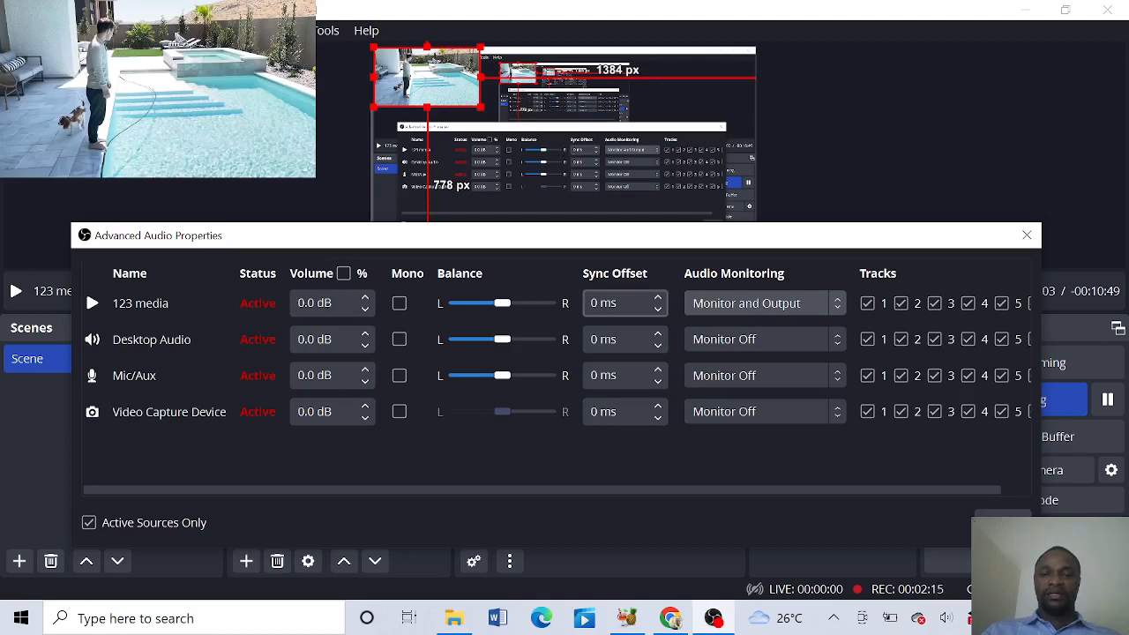
- Reapply Monitor and Output for 123 media, close Advanced Audio Properties, and replay the video
{"action": "left_click", "coordinate": [763, 303]}
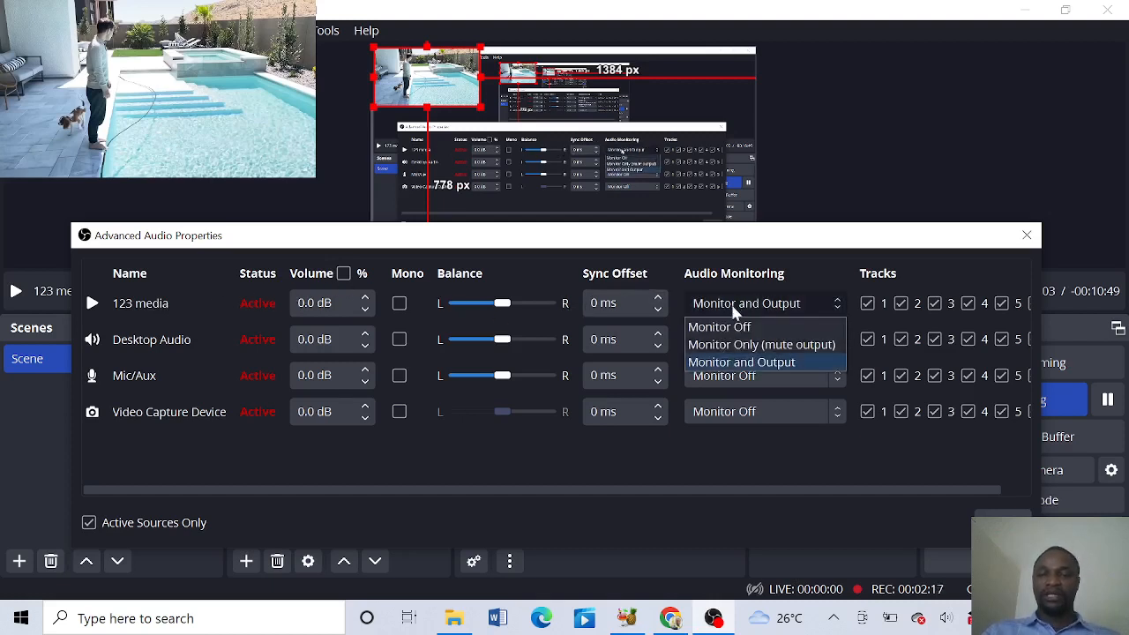
{"action": "left_click", "coordinate": [720, 327]}
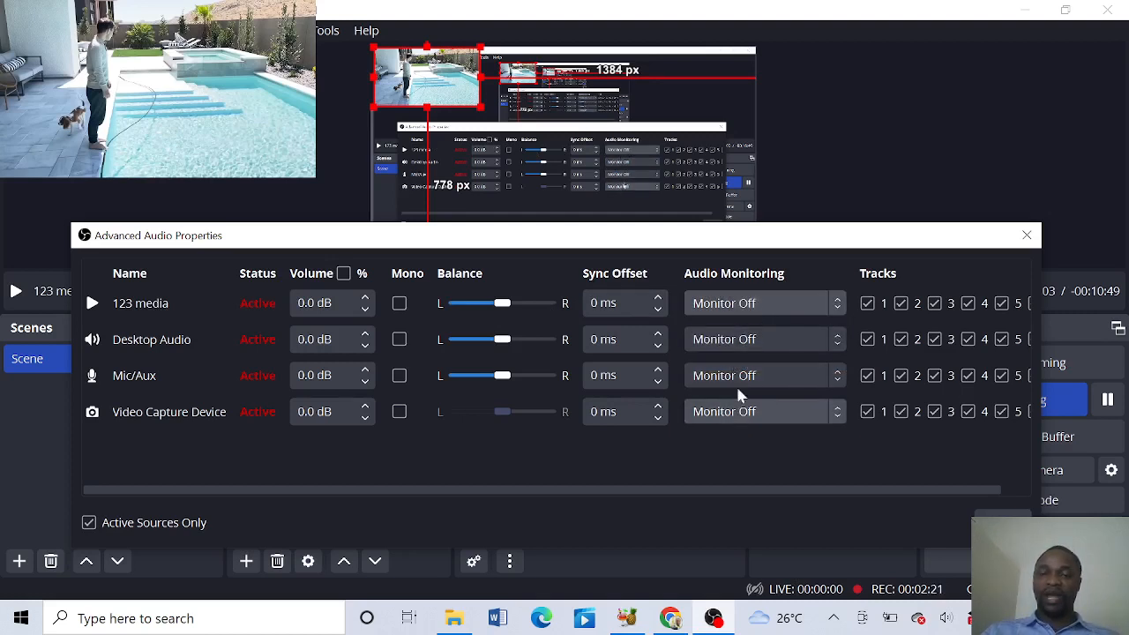
{"action": "left_click", "coordinate": [763, 302]}
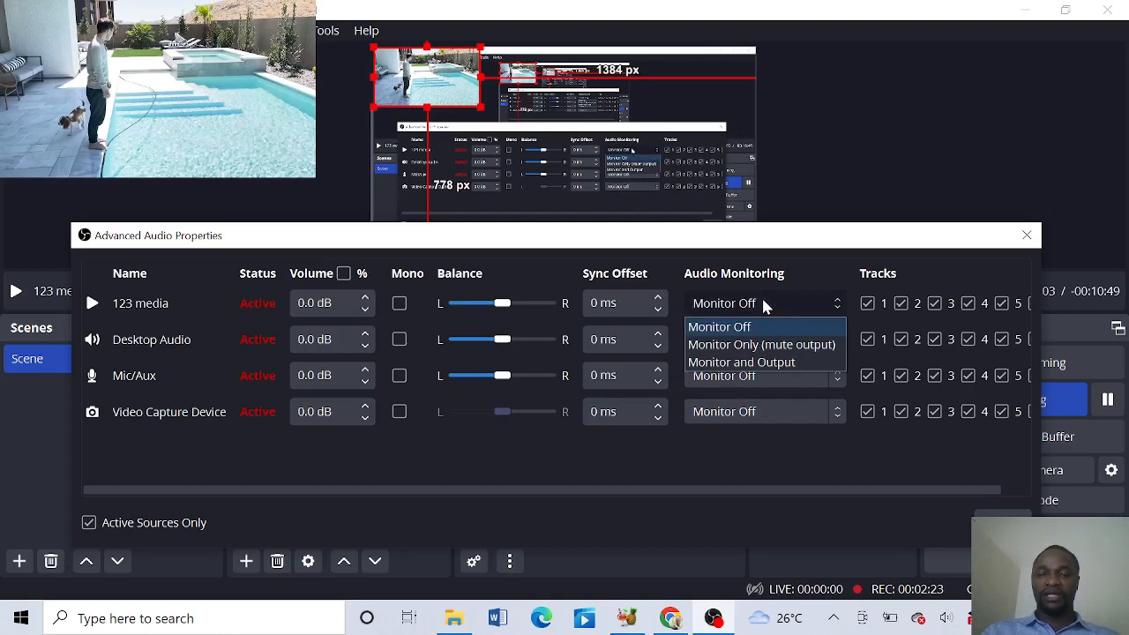
{"action": "mouse_move", "coordinate": [752, 362]}
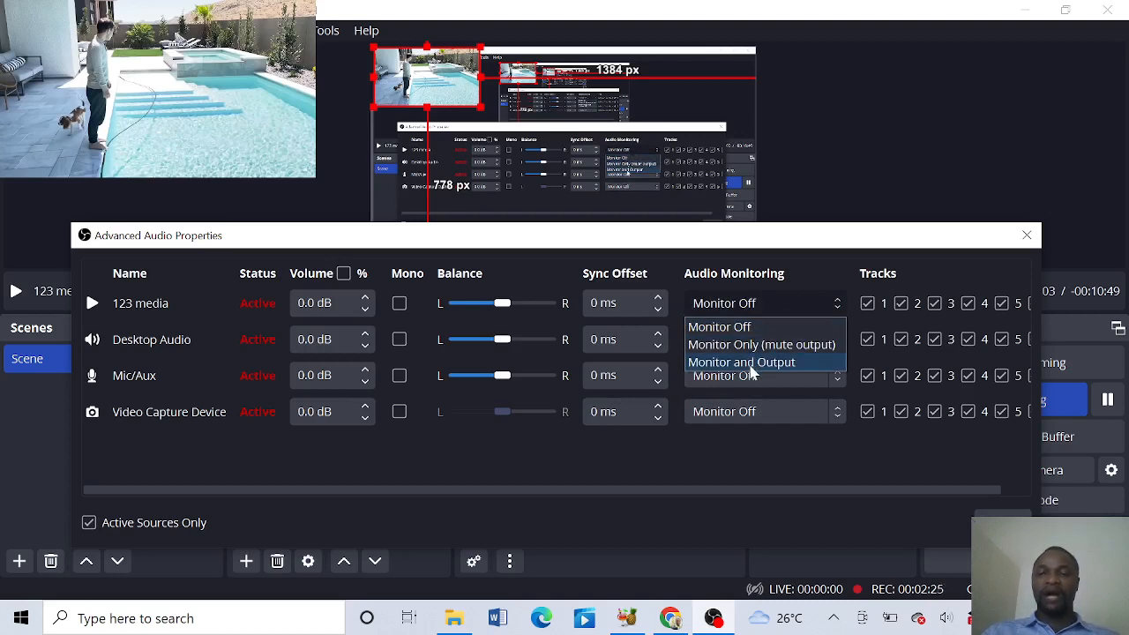
{"action": "left_click", "coordinate": [742, 362]}
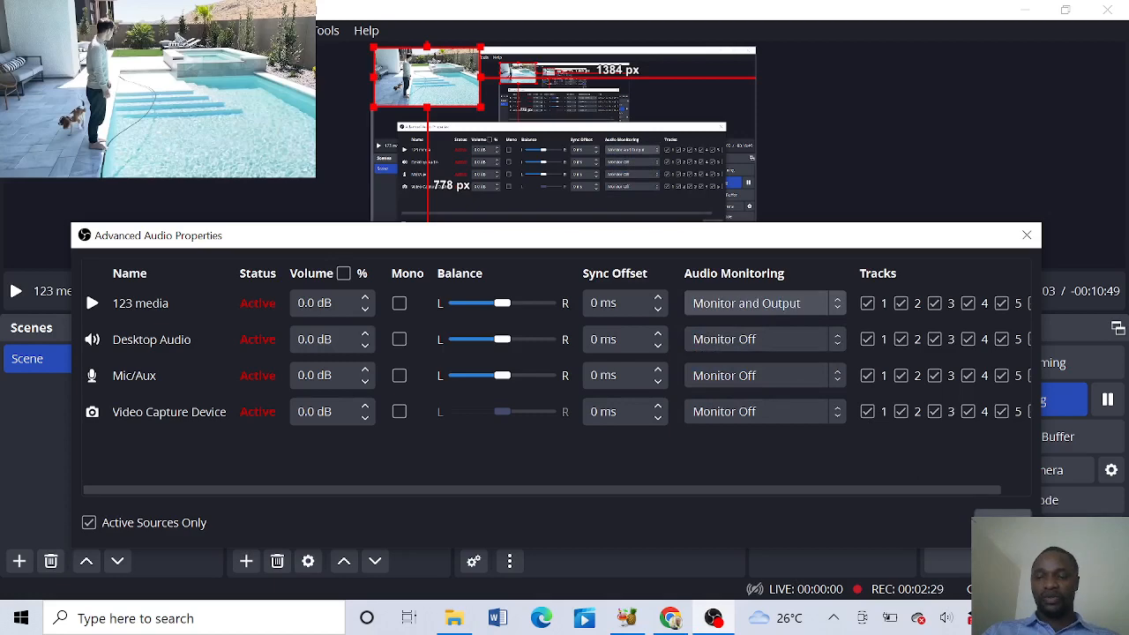
{"action": "left_click", "coordinate": [1027, 234]}
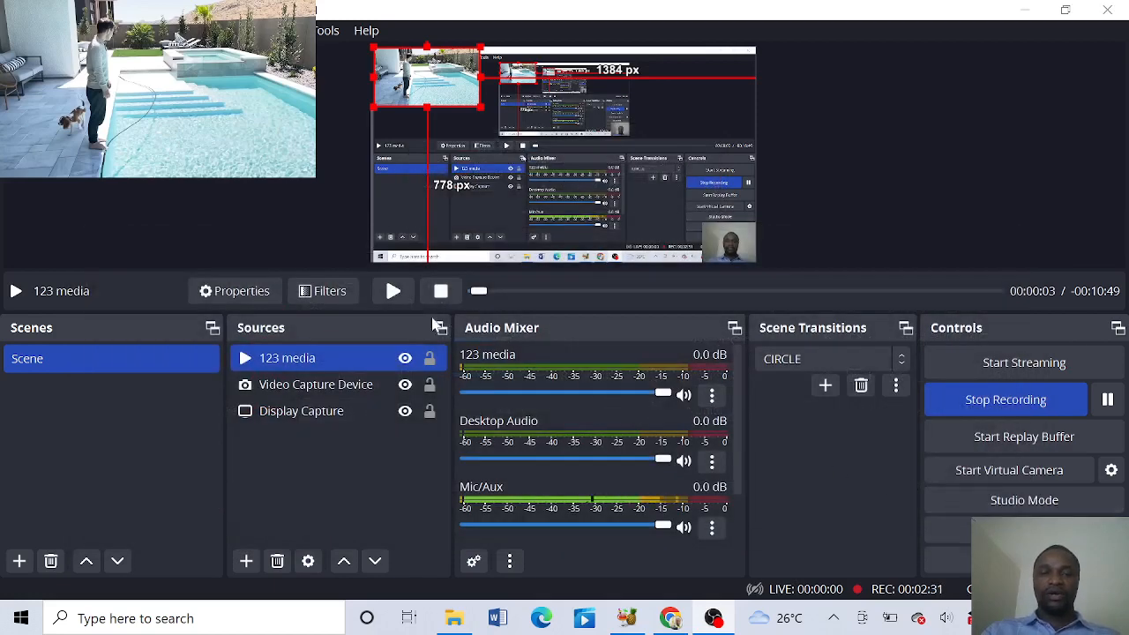
{"action": "left_click", "coordinate": [392, 291]}
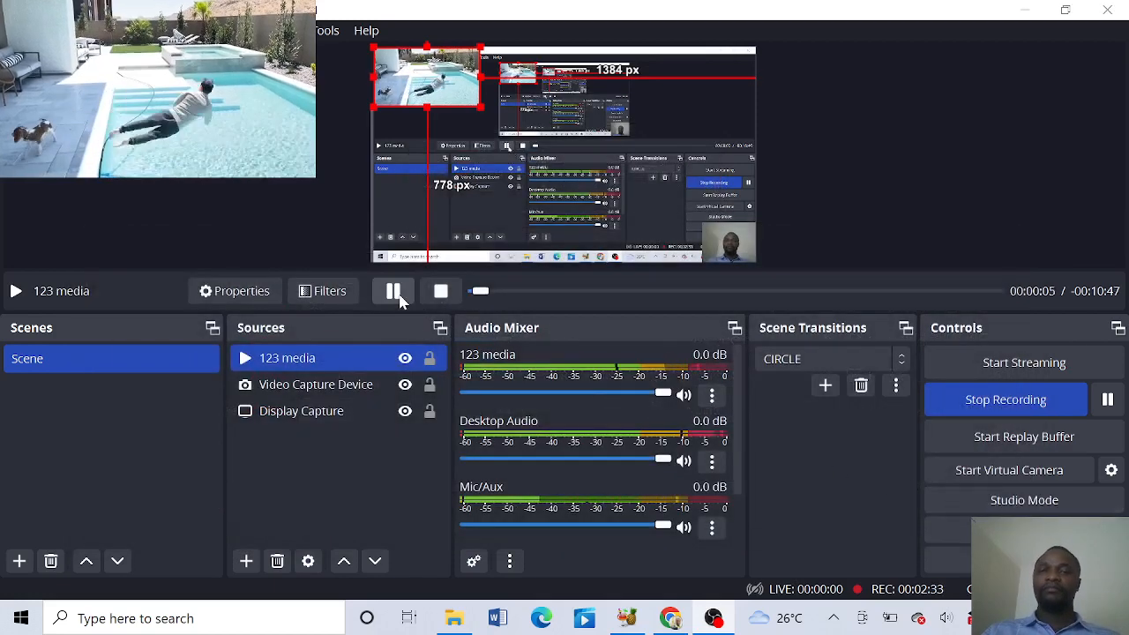